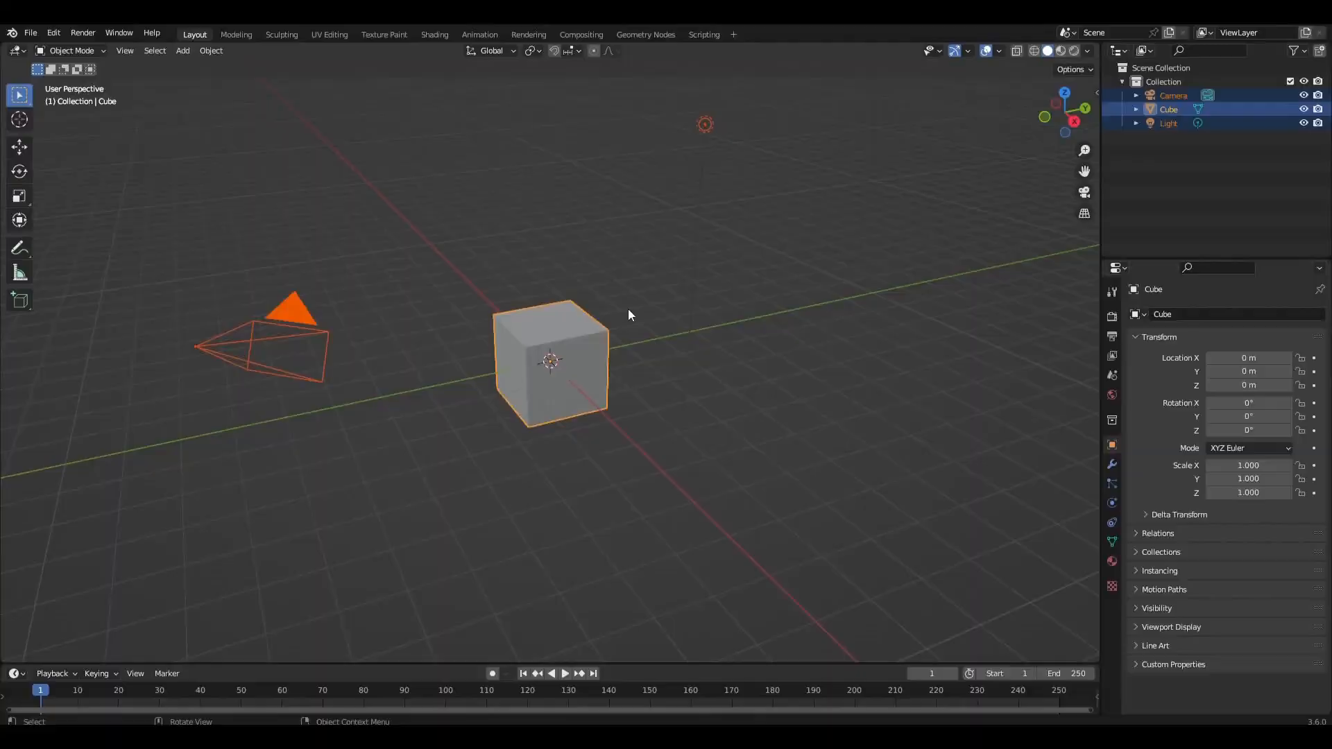
# Search the Preferences add-ons for 'extra' to confirm the Extra Objects add-ons are enabled
pyautogui.click(53, 32)
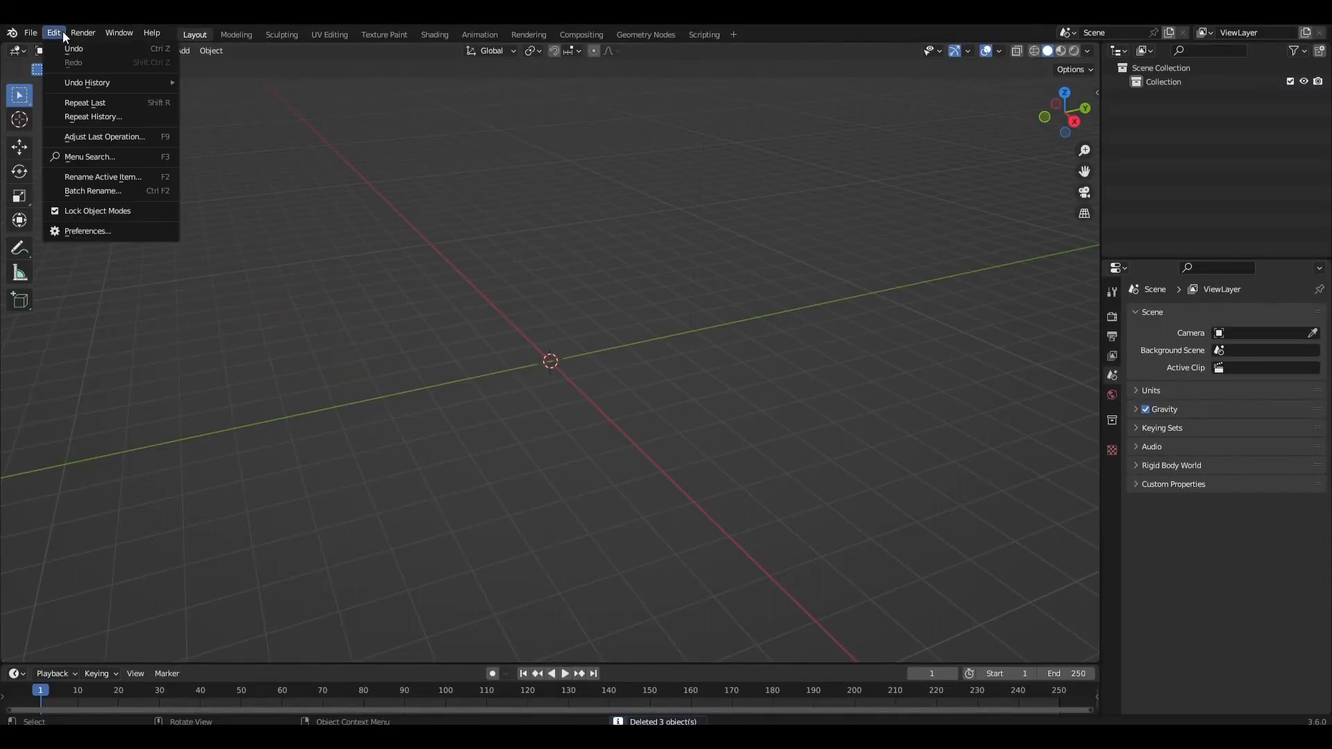
pyautogui.click(87, 231)
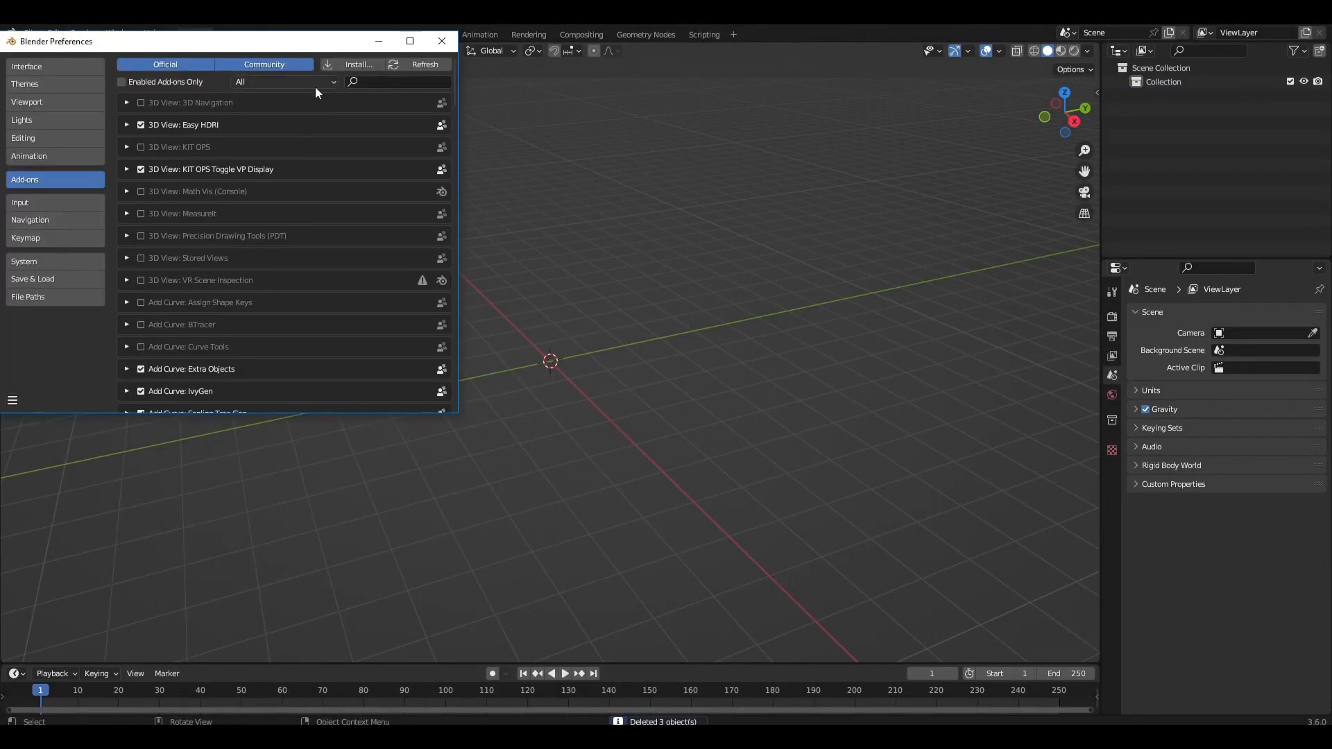
pyautogui.click(400, 81)
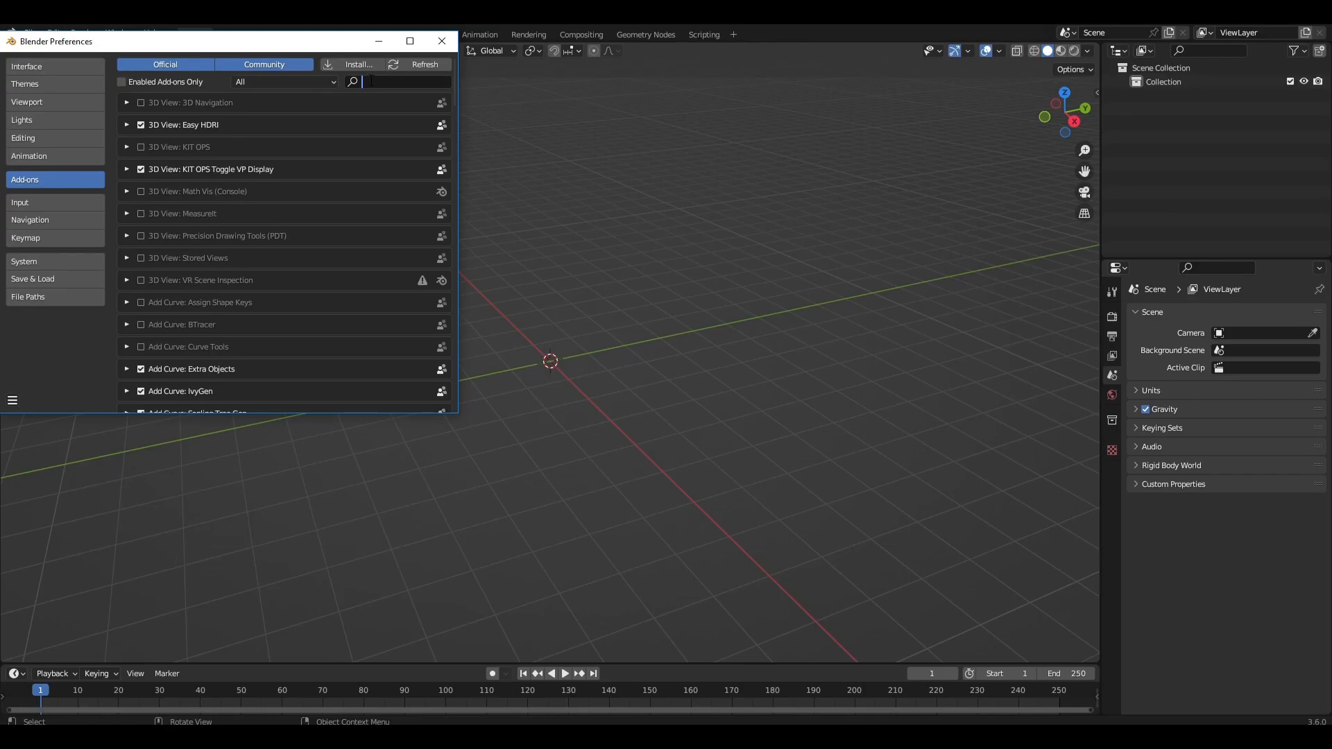
pyautogui.write('extra')
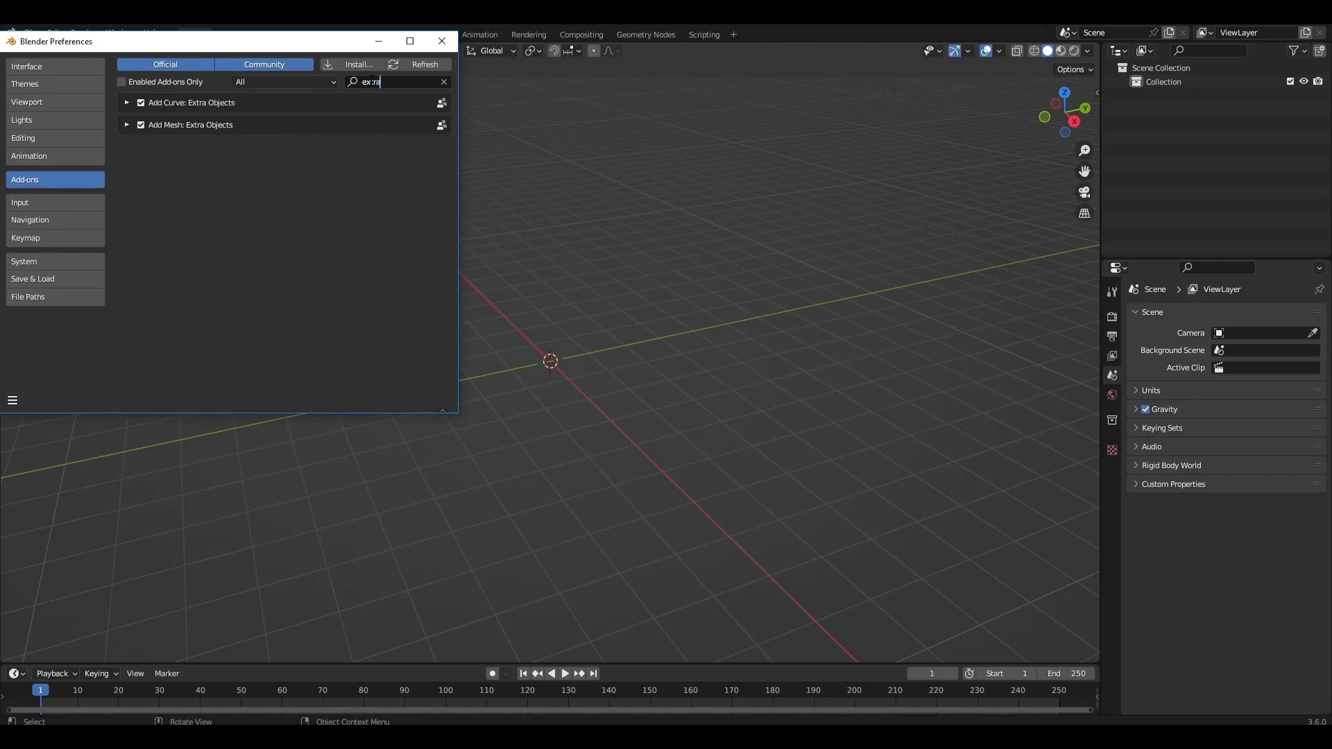
pyautogui.write('extra')
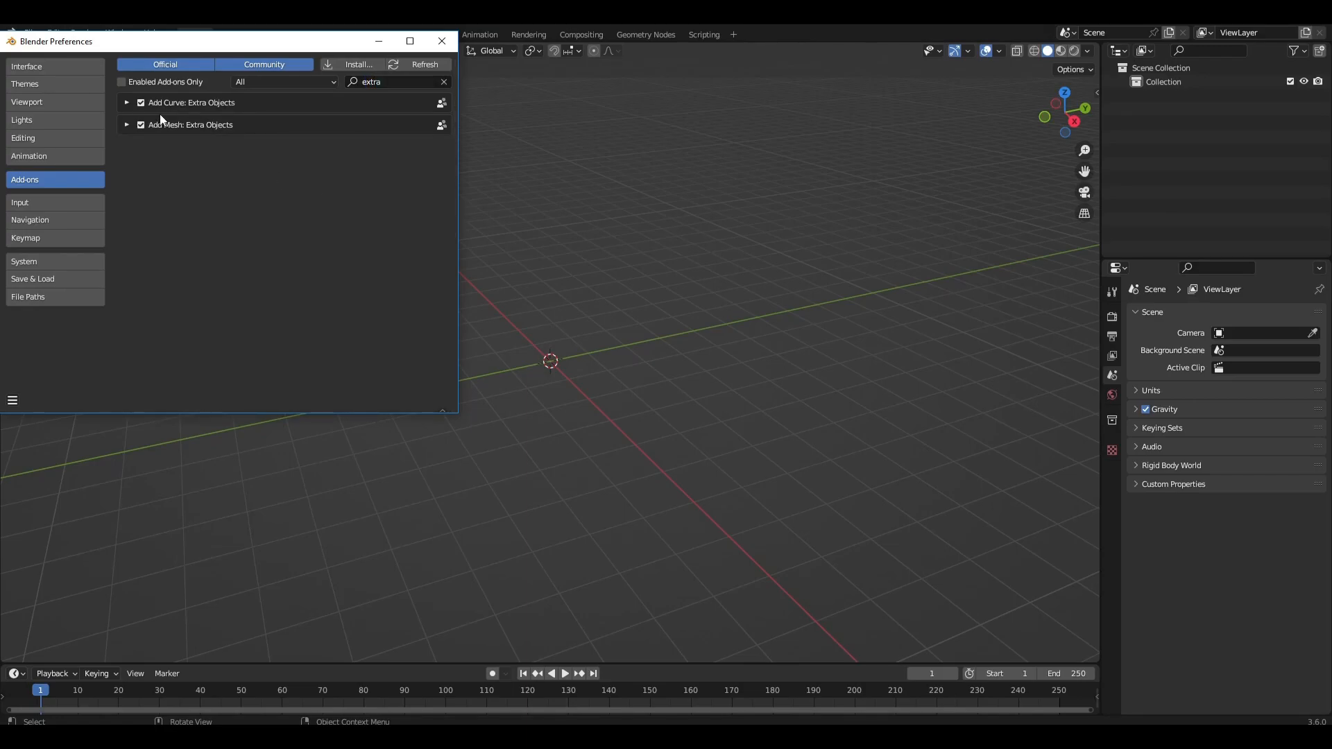
pyautogui.click(441, 41)
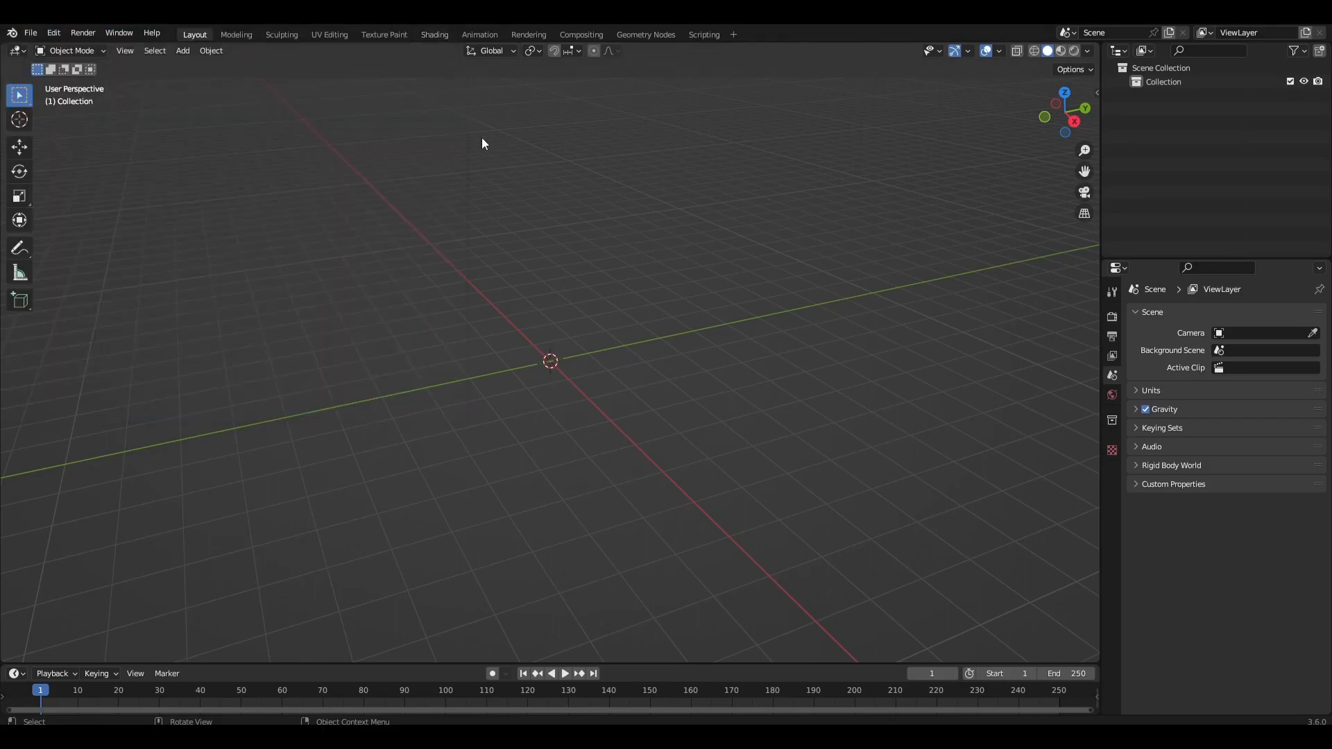
# Add a diamond mesh named Gem and a floor Plane, with a Shader Editor below
pyautogui.click(182, 50)
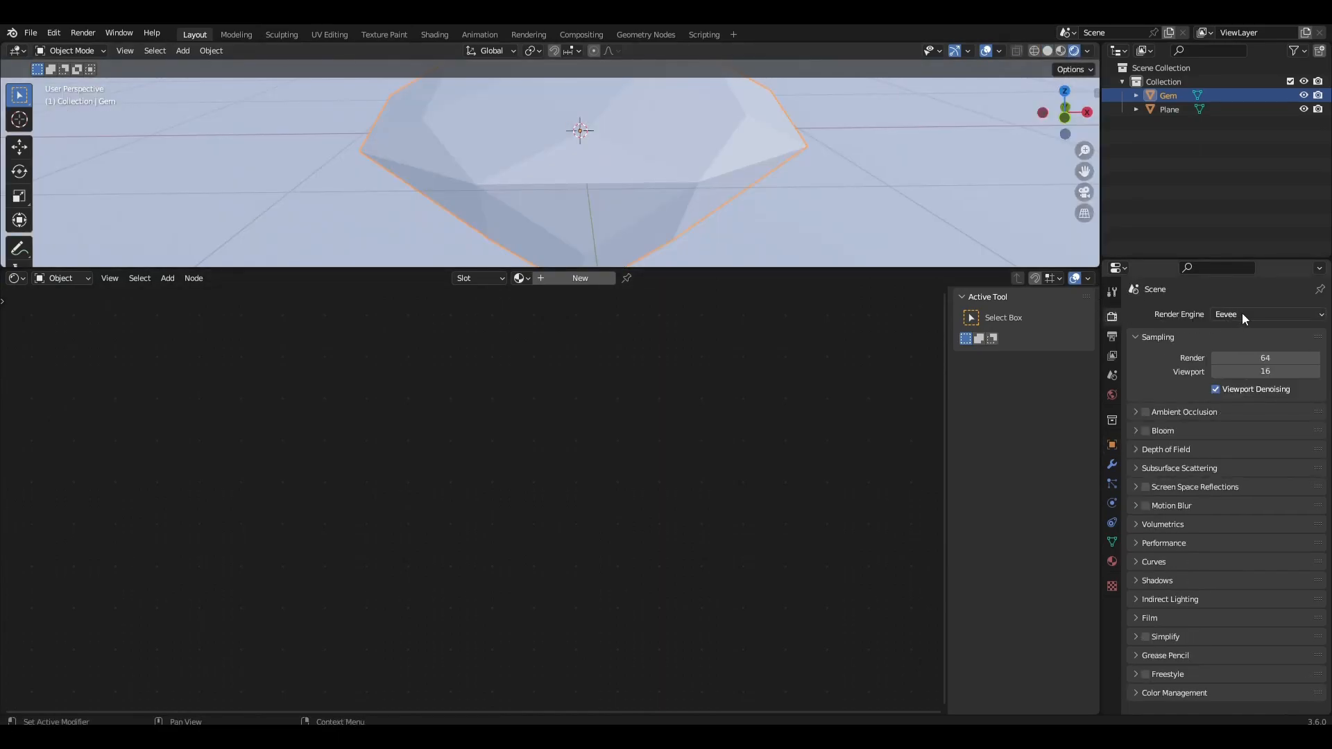
# Set the render engine to Cycles and the render device to GPU Compute
pyautogui.click(1265, 314)
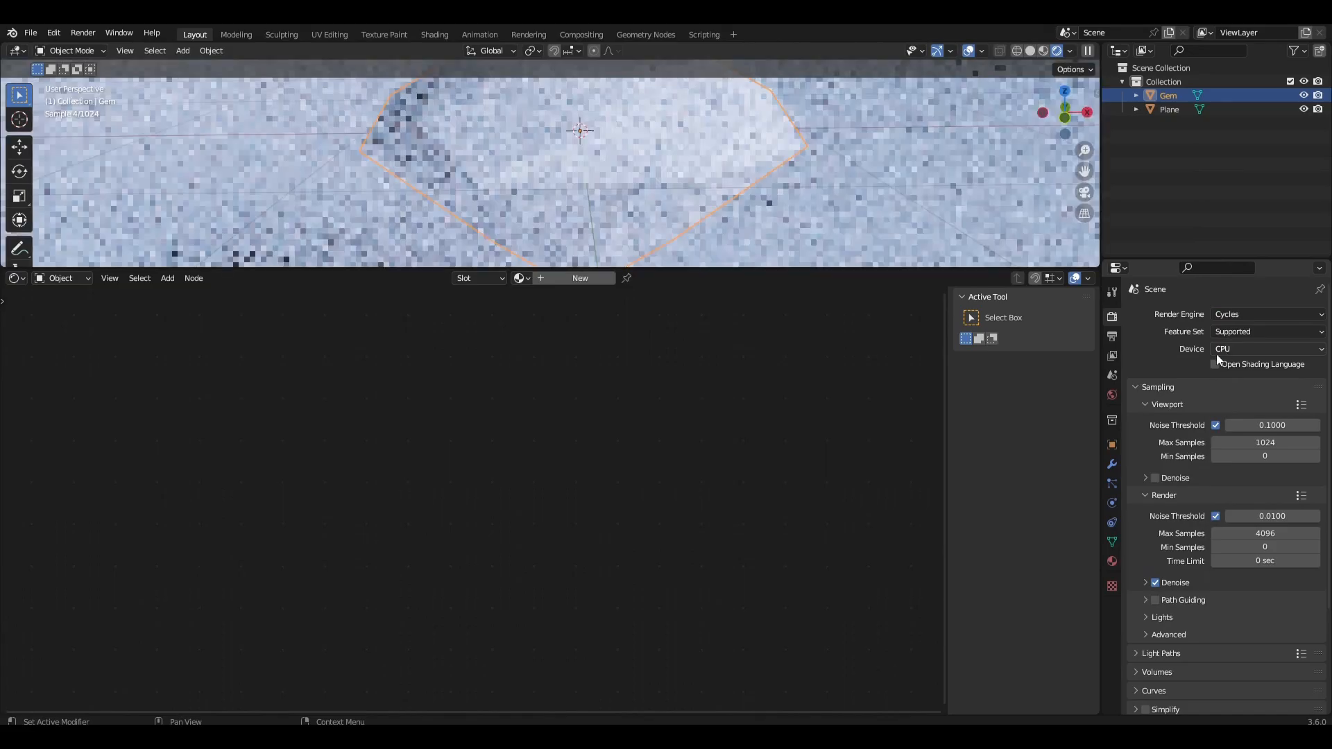
pyautogui.click(1265, 348)
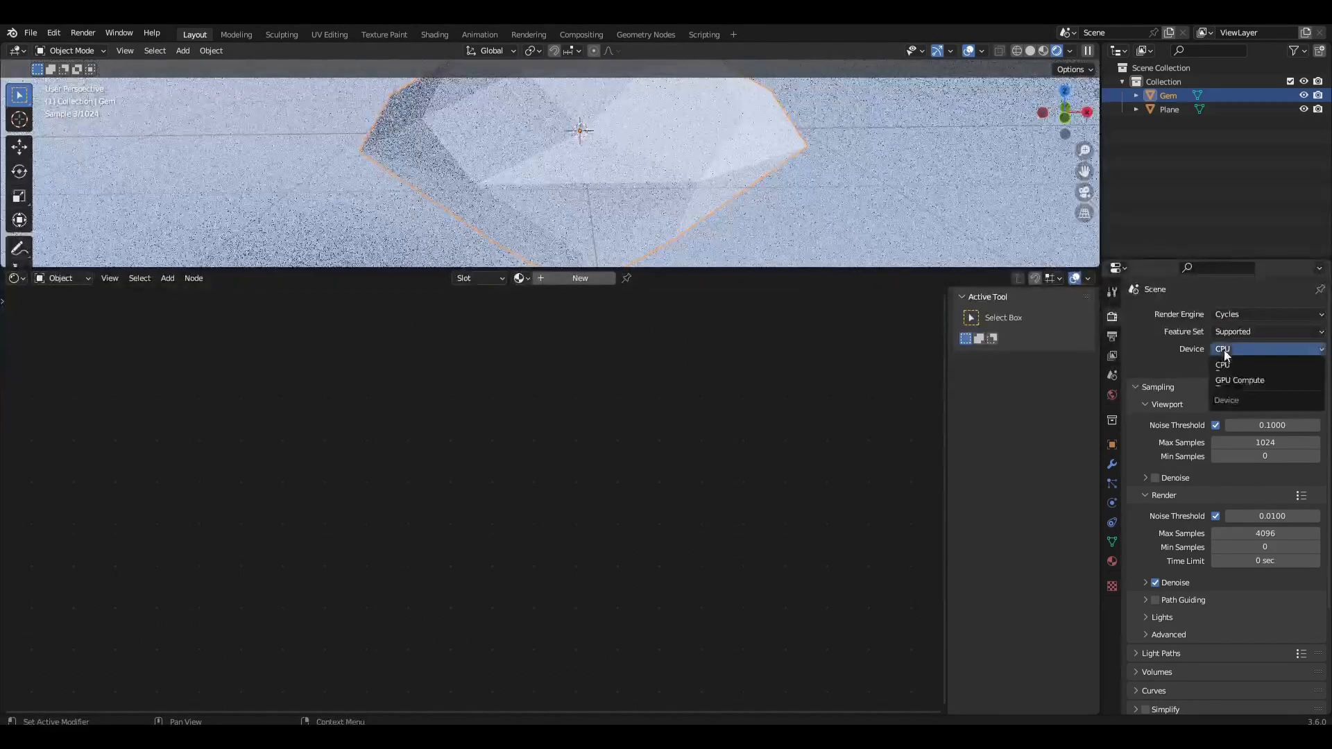
pyautogui.click(1239, 379)
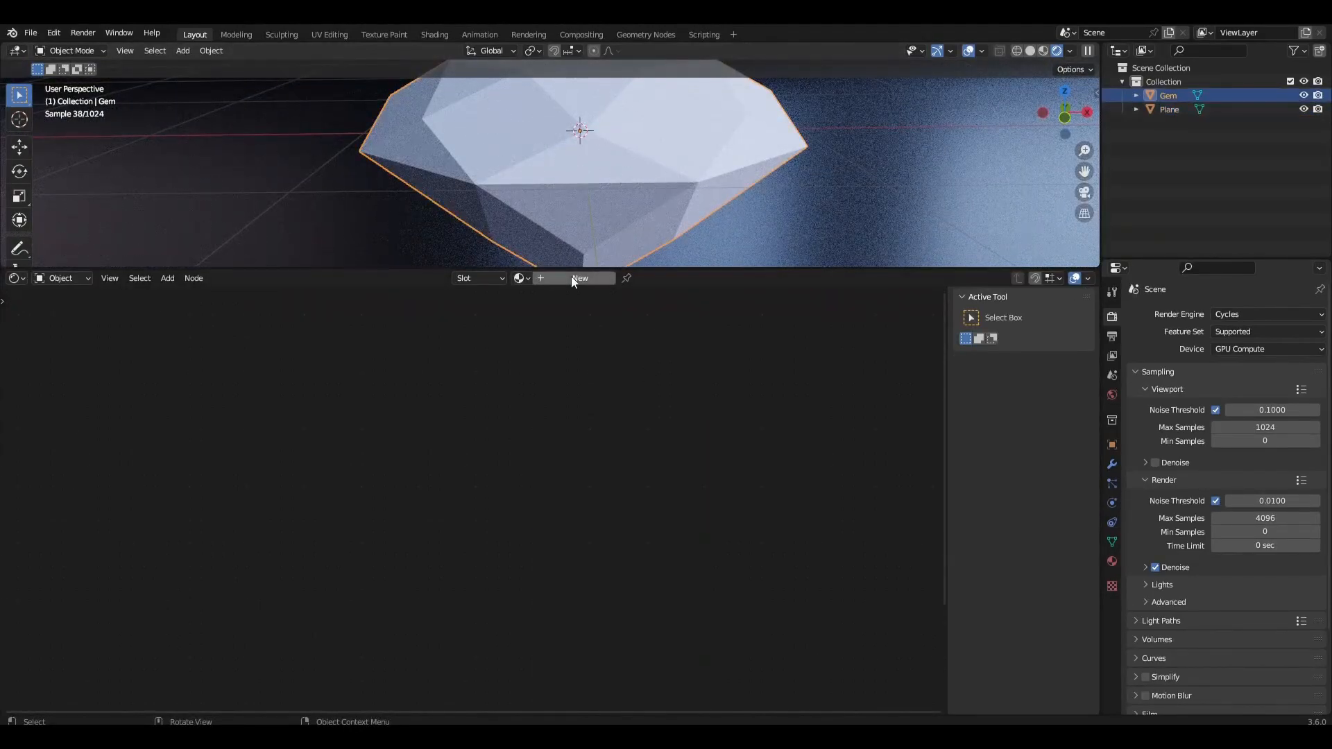
# Create a new material for the gem and add Mix Shader and Glass BSDF nodes
pyautogui.click(580, 277)
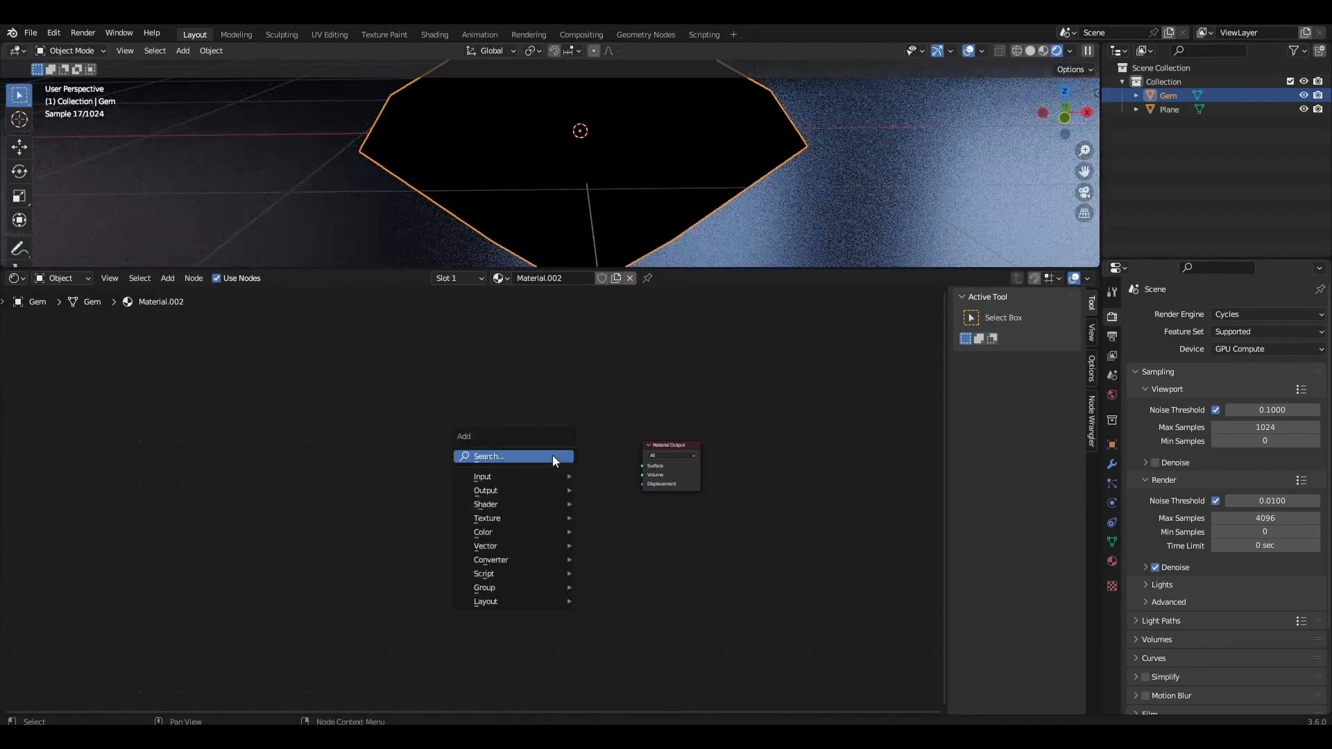
pyautogui.write('mi')
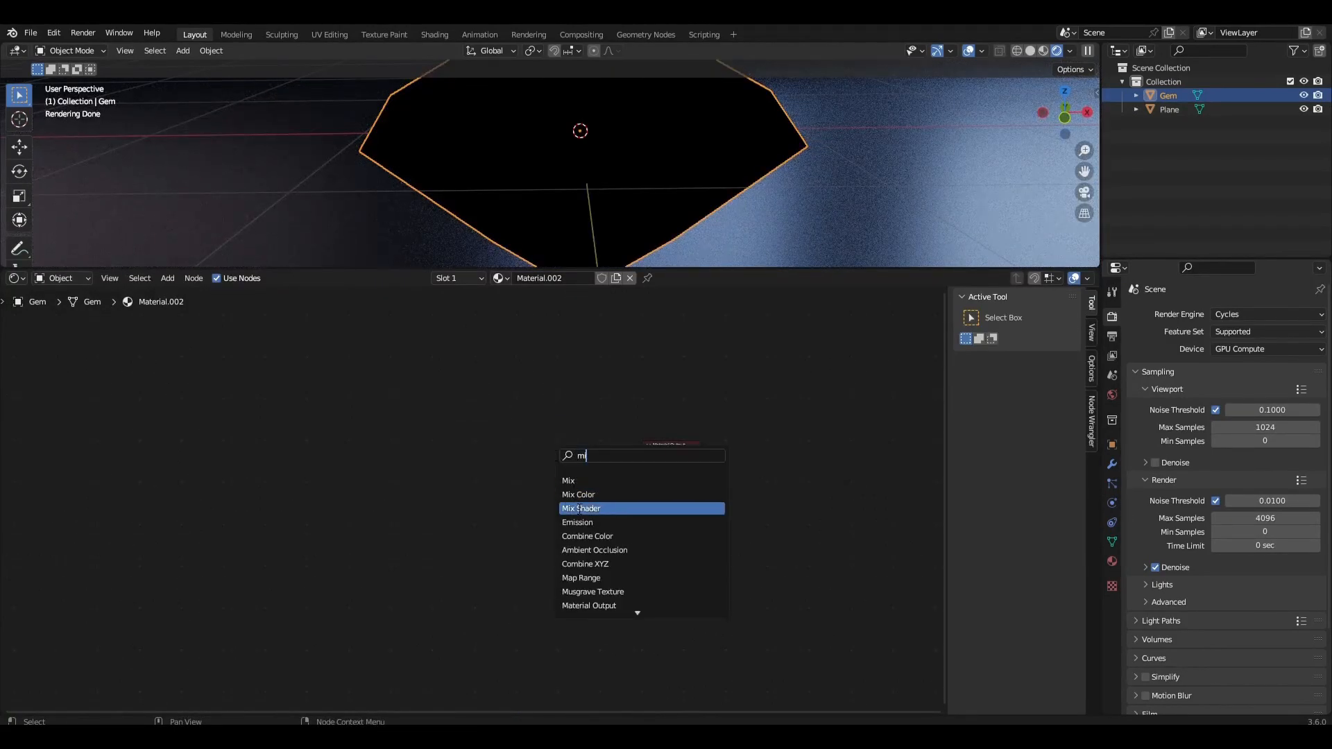
pyautogui.click(581, 508)
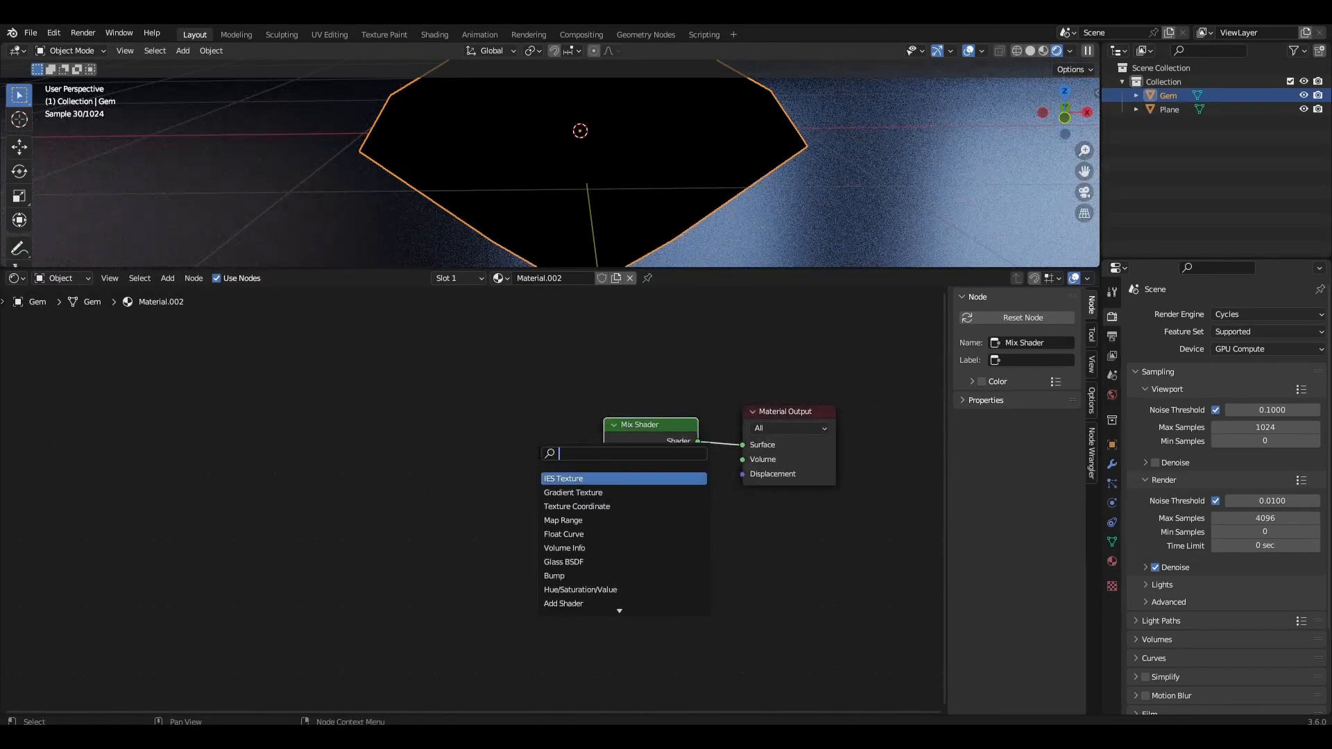
pyautogui.click(563, 561)
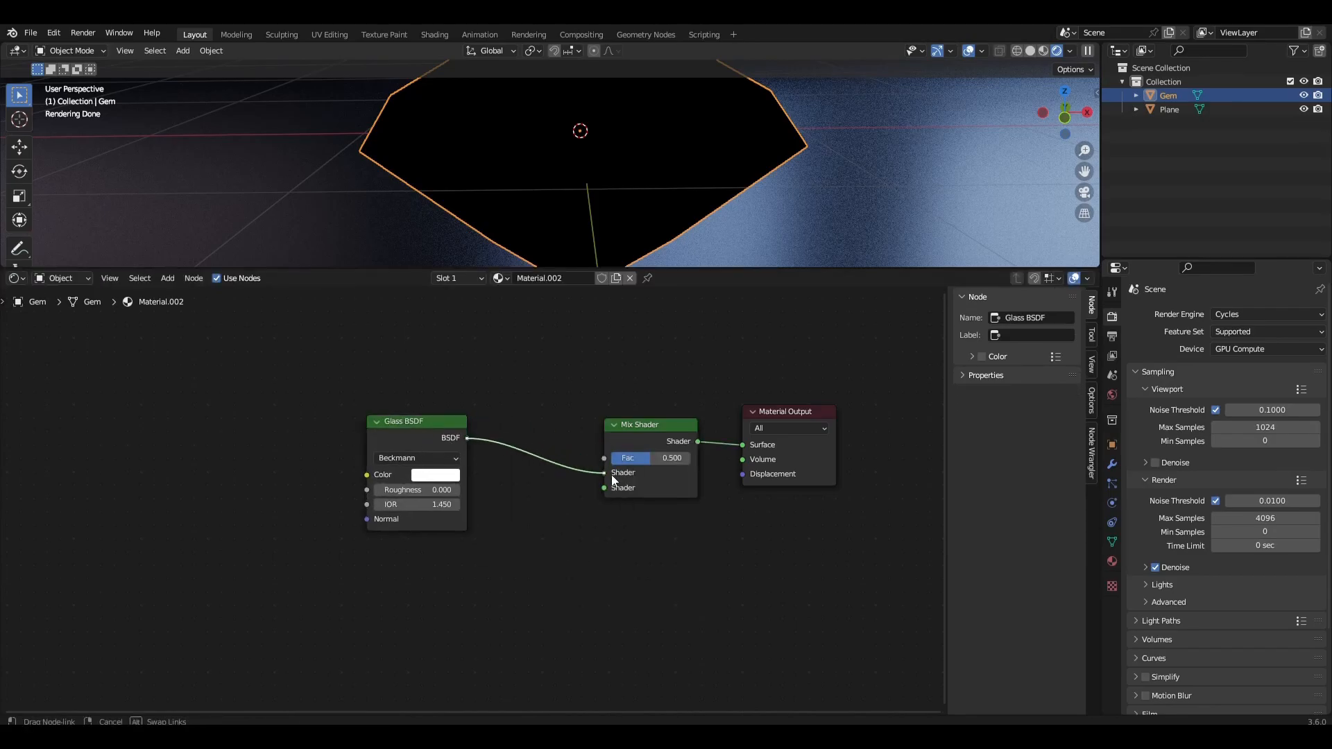
# Add a Transparent BSDF node and a Light Path node to the material
pyautogui.write('tra')
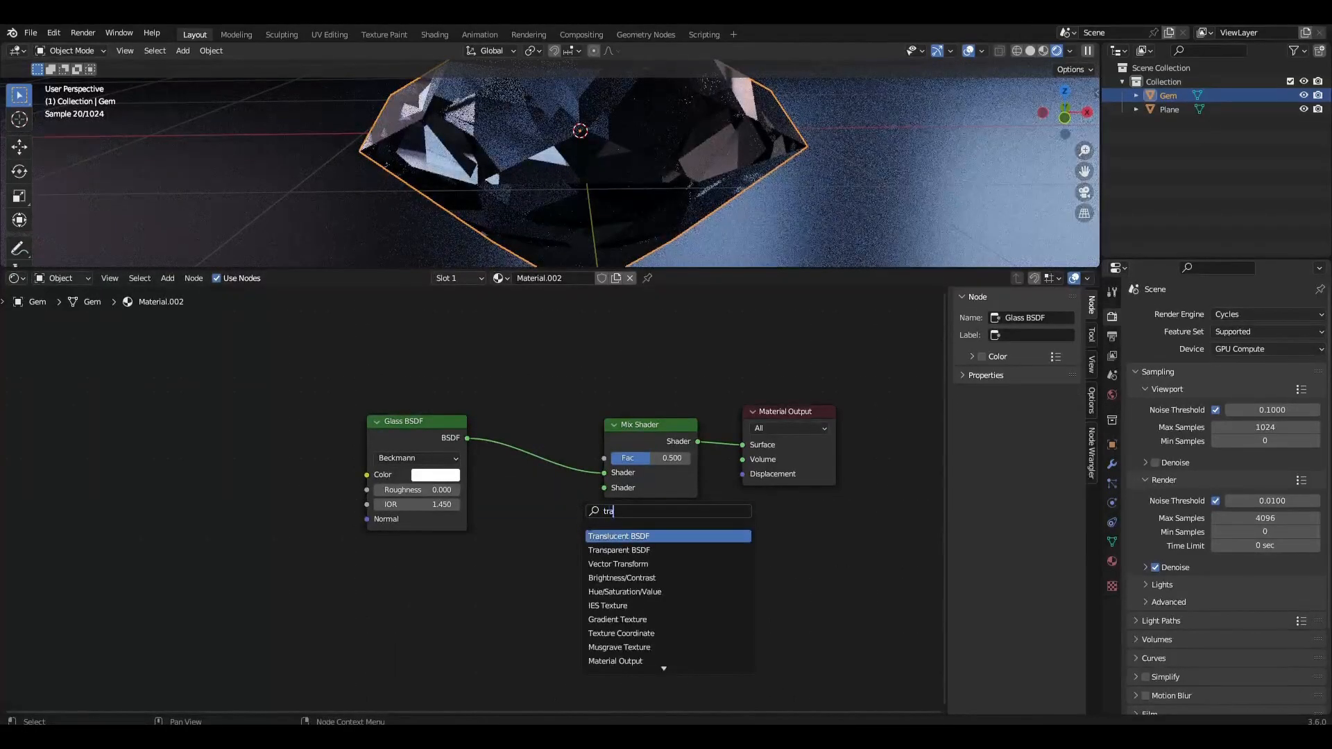
pyautogui.click(618, 549)
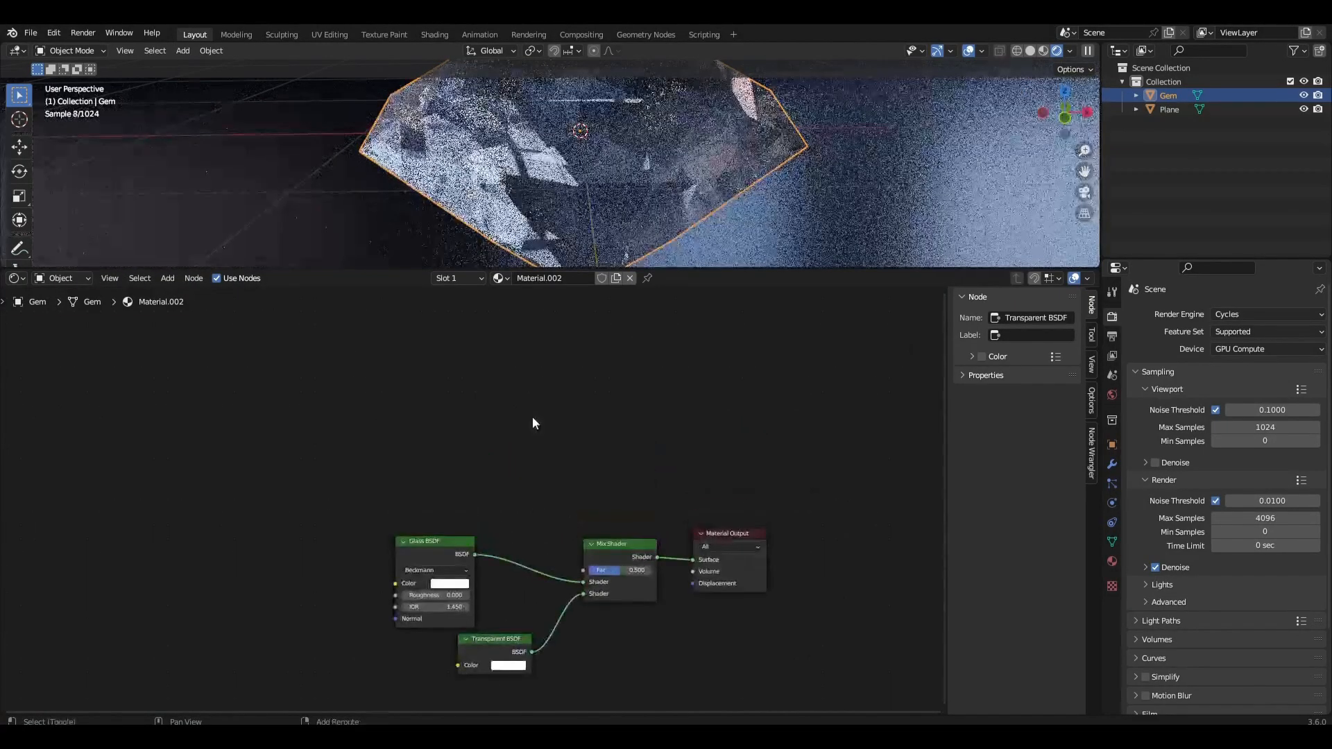
pyautogui.write('li')
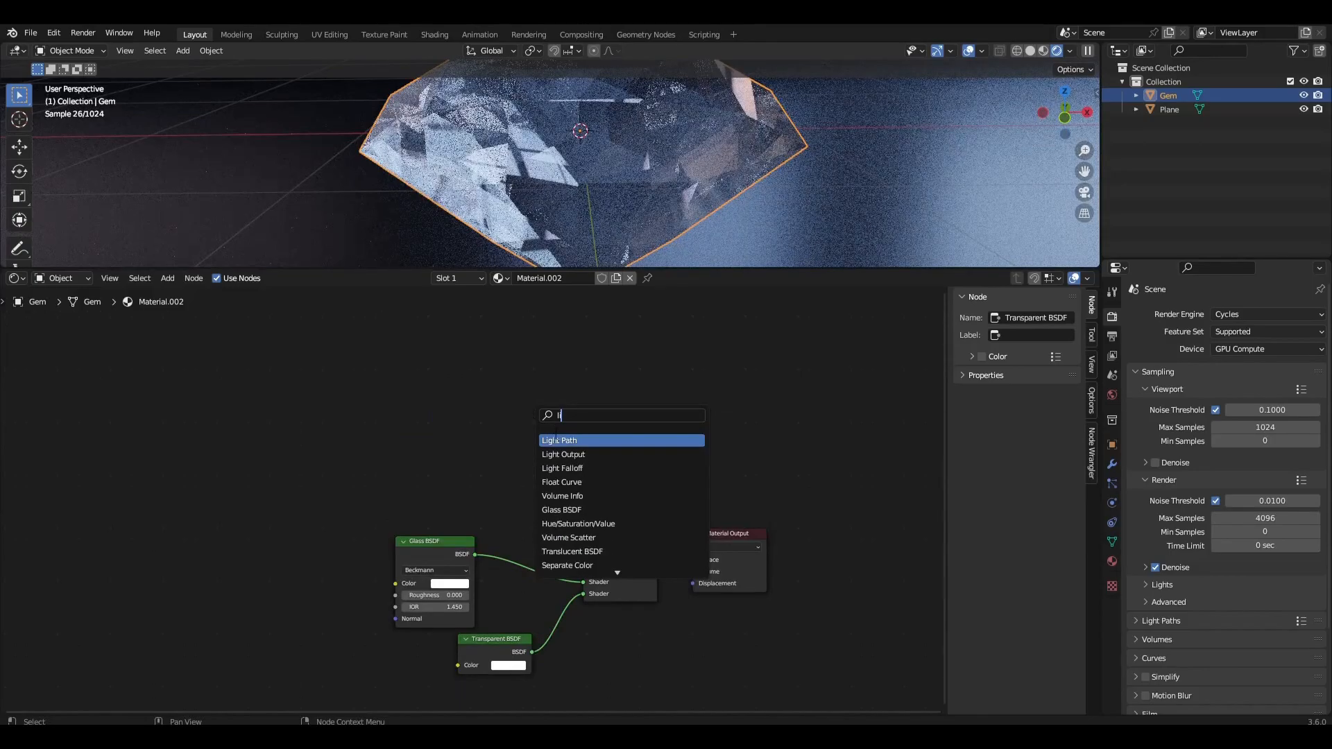
pyautogui.click(559, 440)
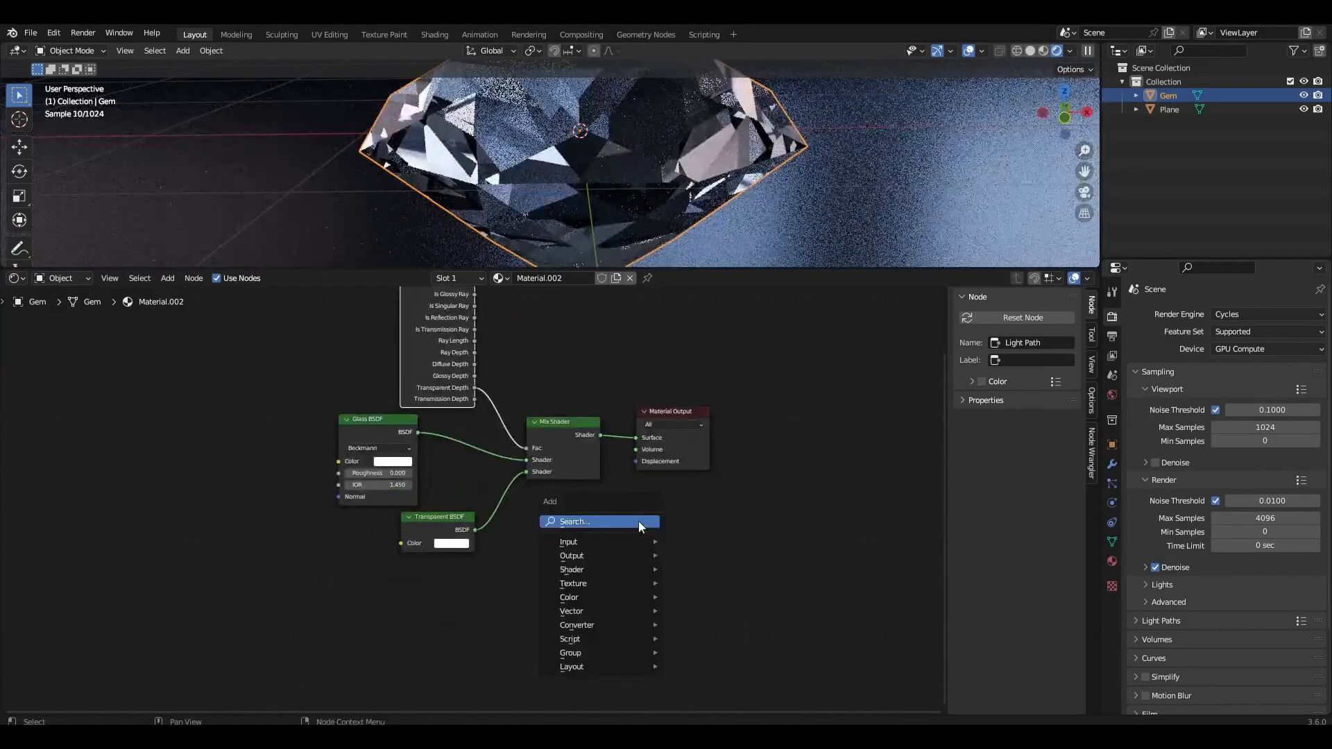
# Link a Displacement node to the Material Output and add a Voronoi Texture node
pyautogui.write('dis')
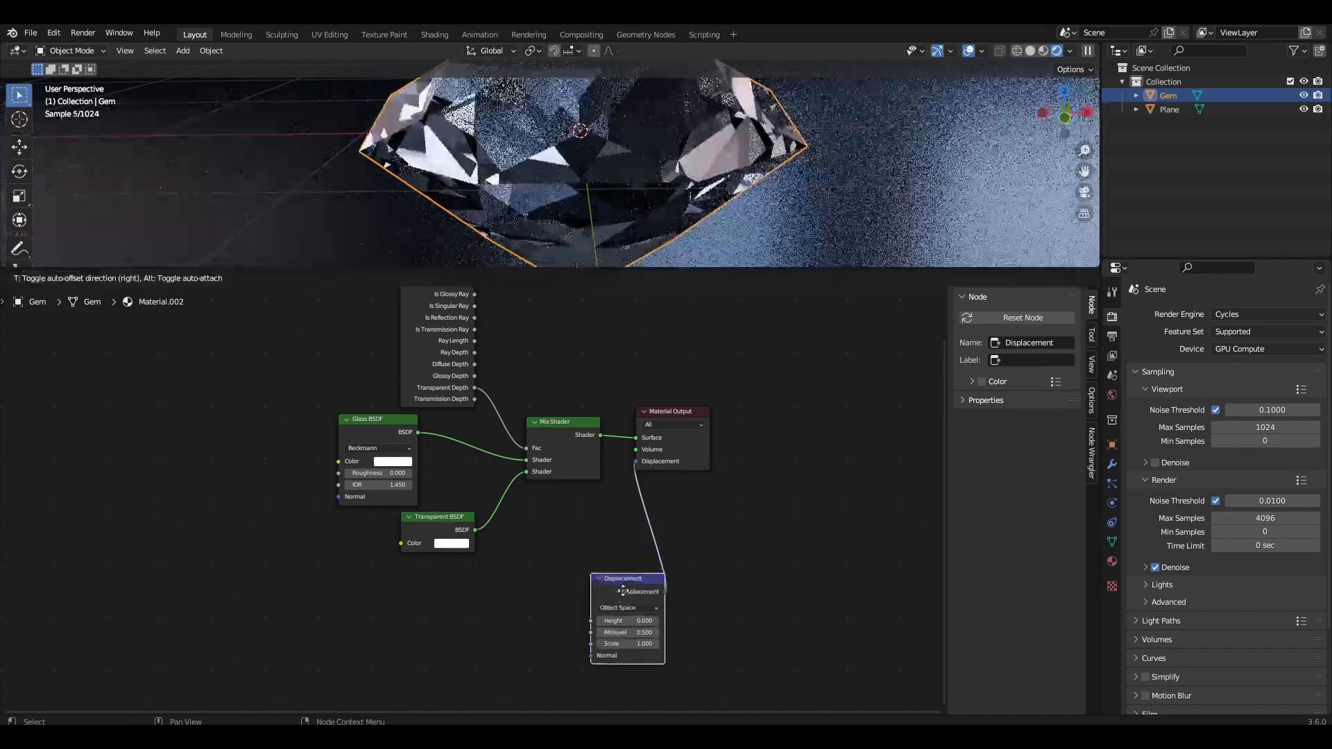
pyautogui.write('v')
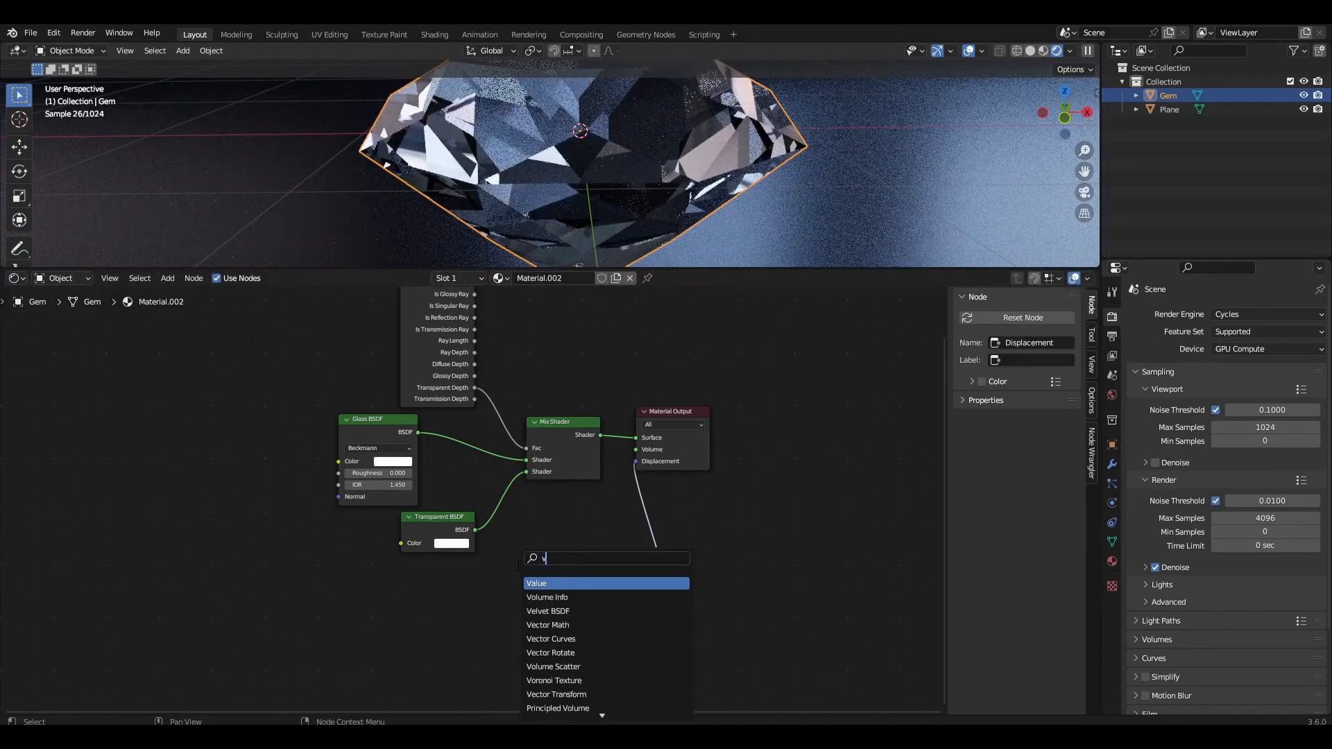
pyautogui.click(553, 680)
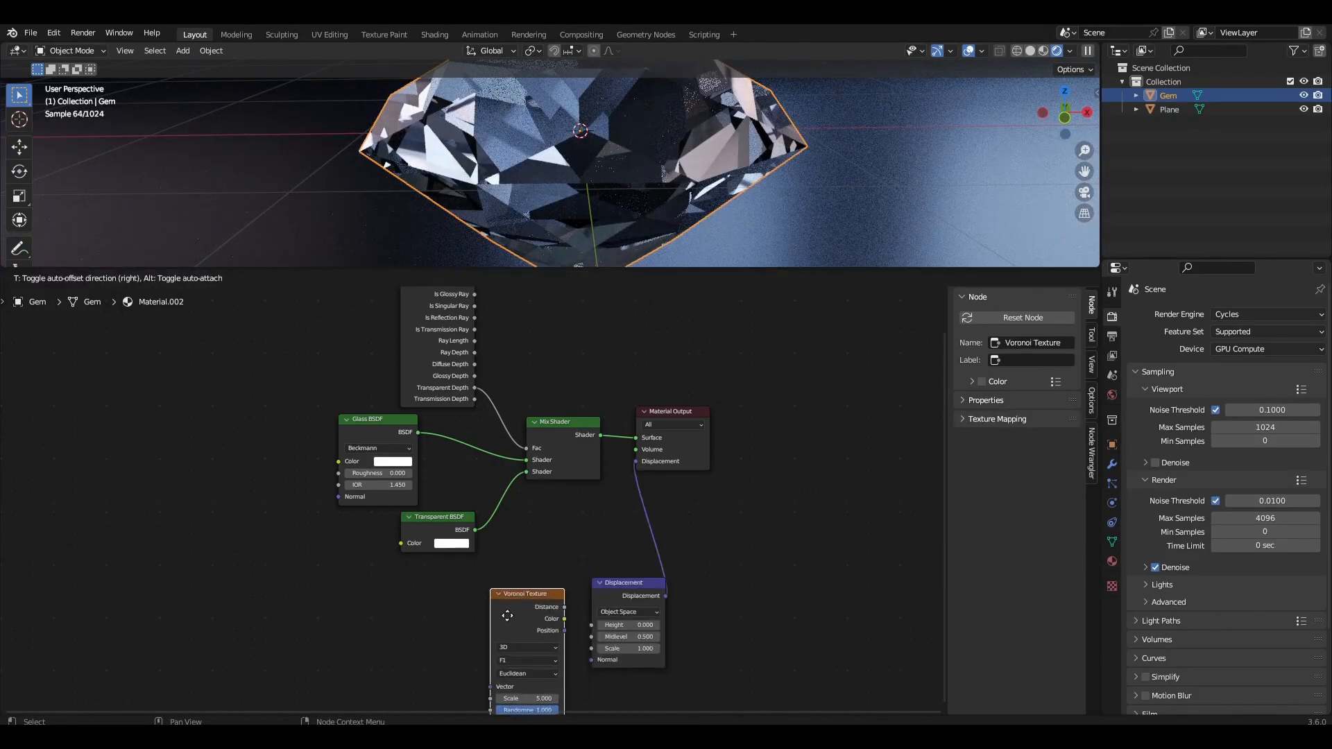